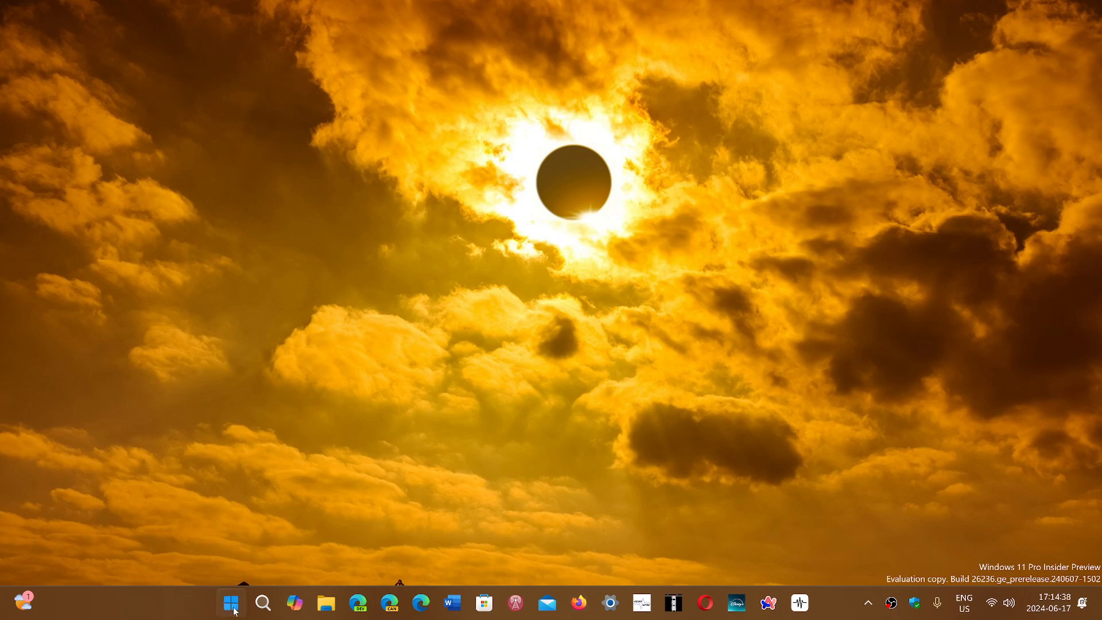
- Bring up the Start menu showing pinned apps from the taskbar
left_click(231, 603)
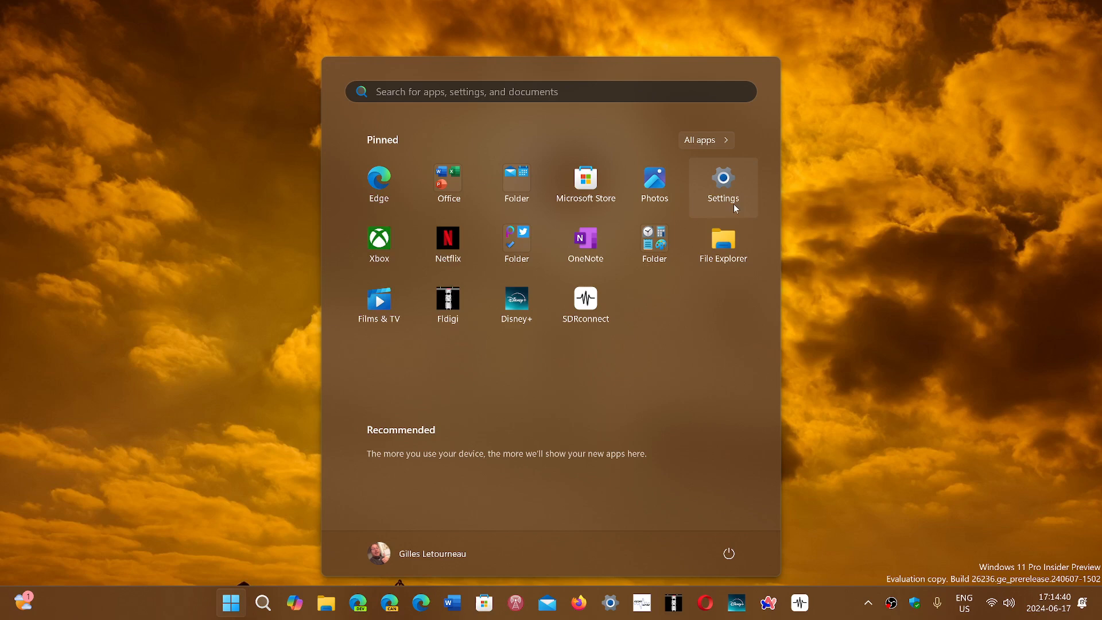
- Launch Settings from the pinned tiles onto its Home page
left_click(722, 179)
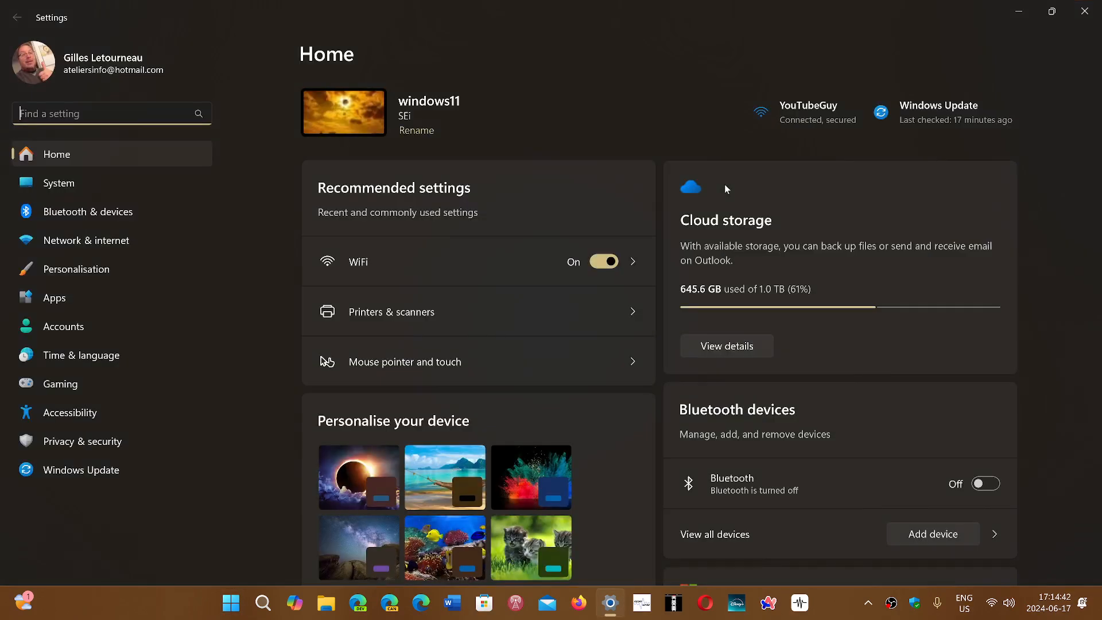
mouse_move(296, 242)
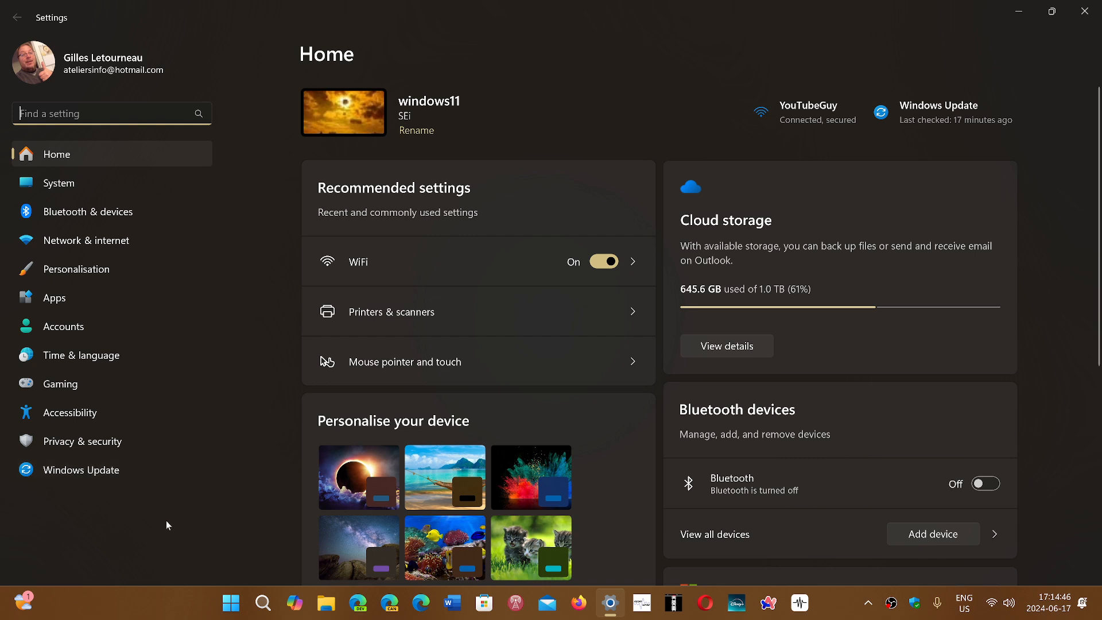
mouse_move(160, 531)
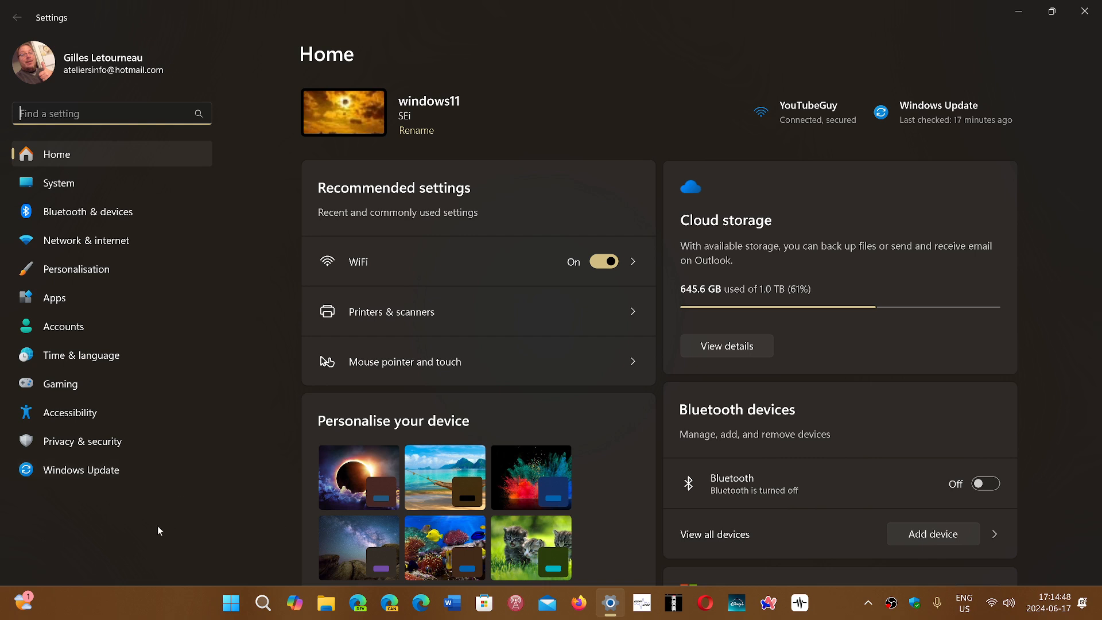
mouse_move(137, 483)
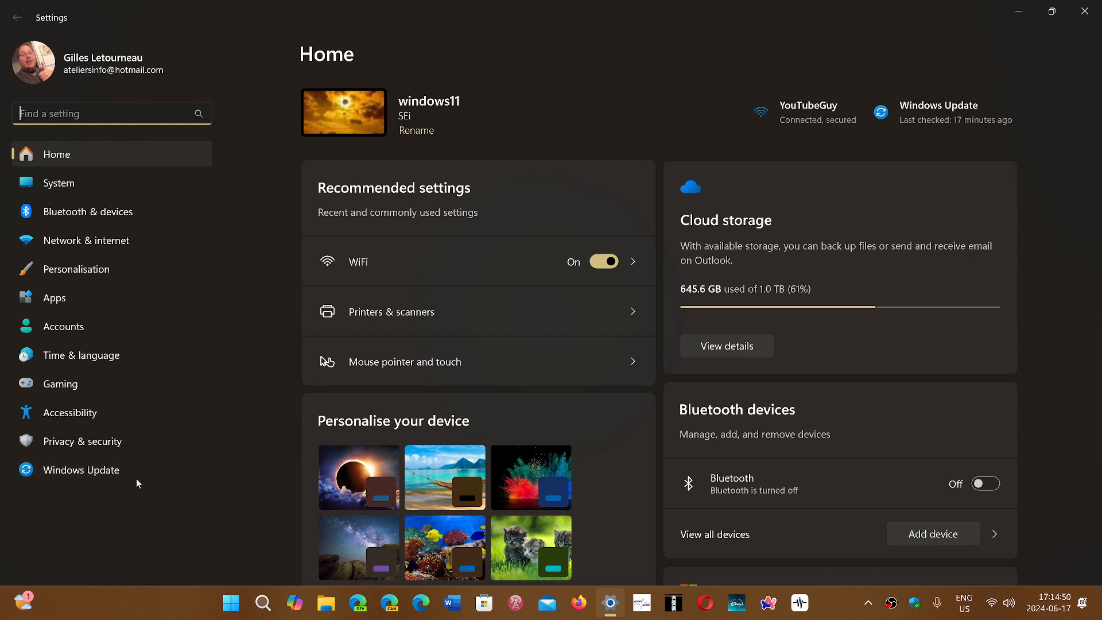
- Show the Windows Update page reporting 'You're up to date', last checked 11:10
left_click(82, 469)
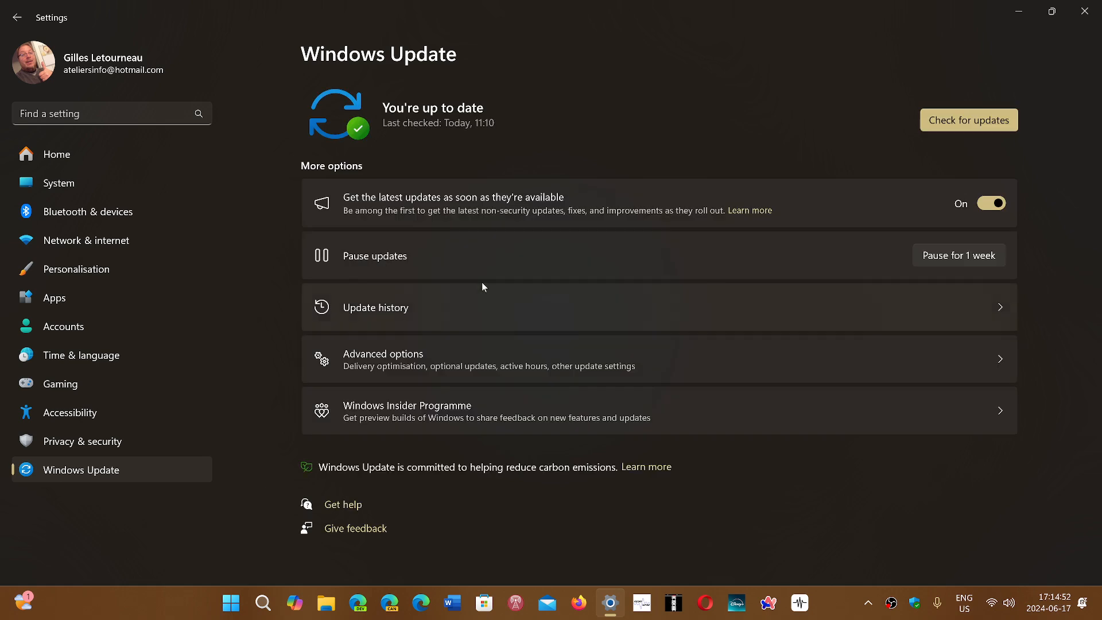
mouse_move(464, 289)
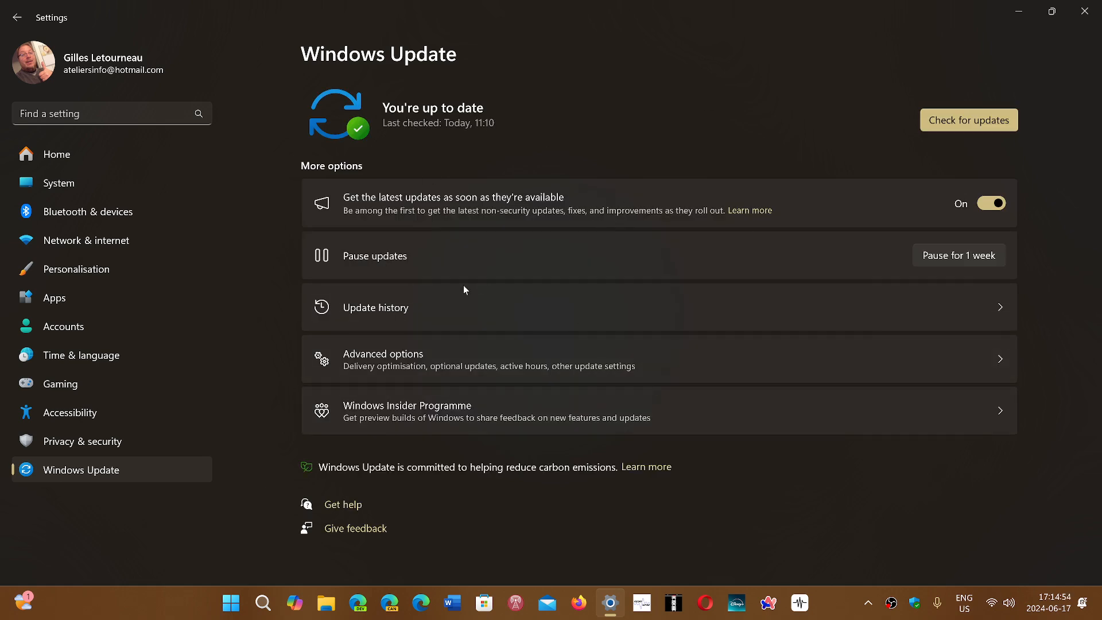
mouse_move(853, 463)
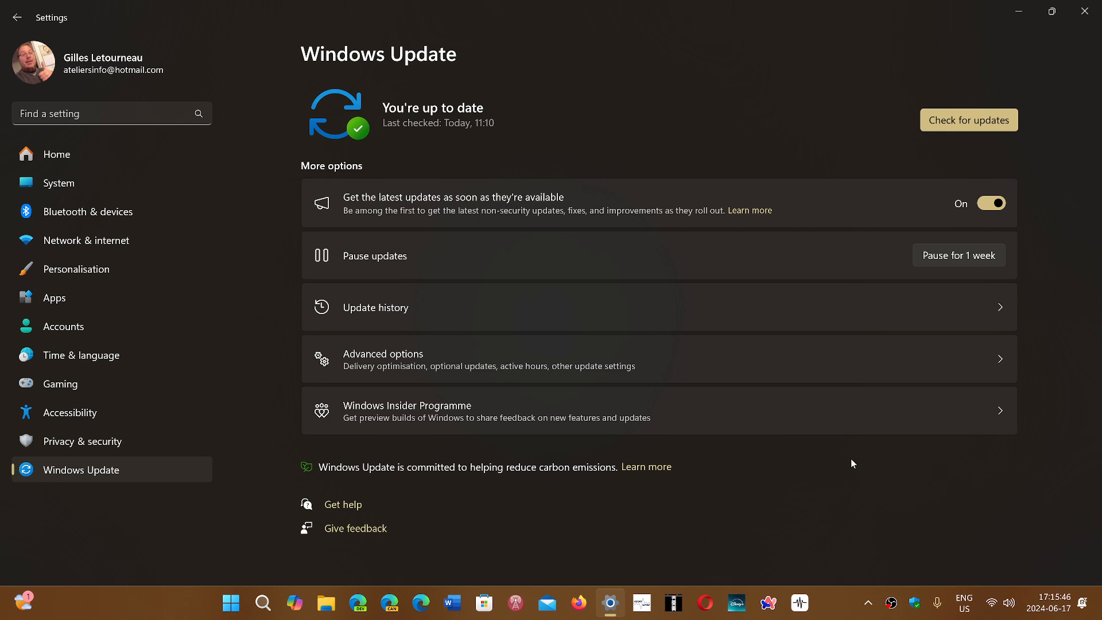
mouse_move(612, 405)
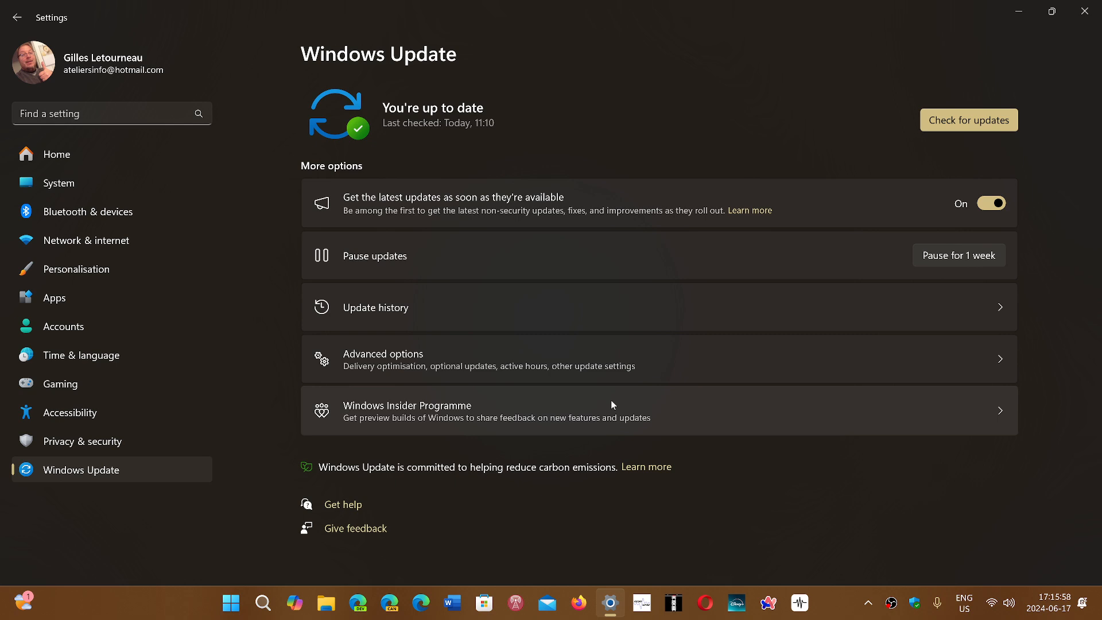
mouse_move(634, 390)
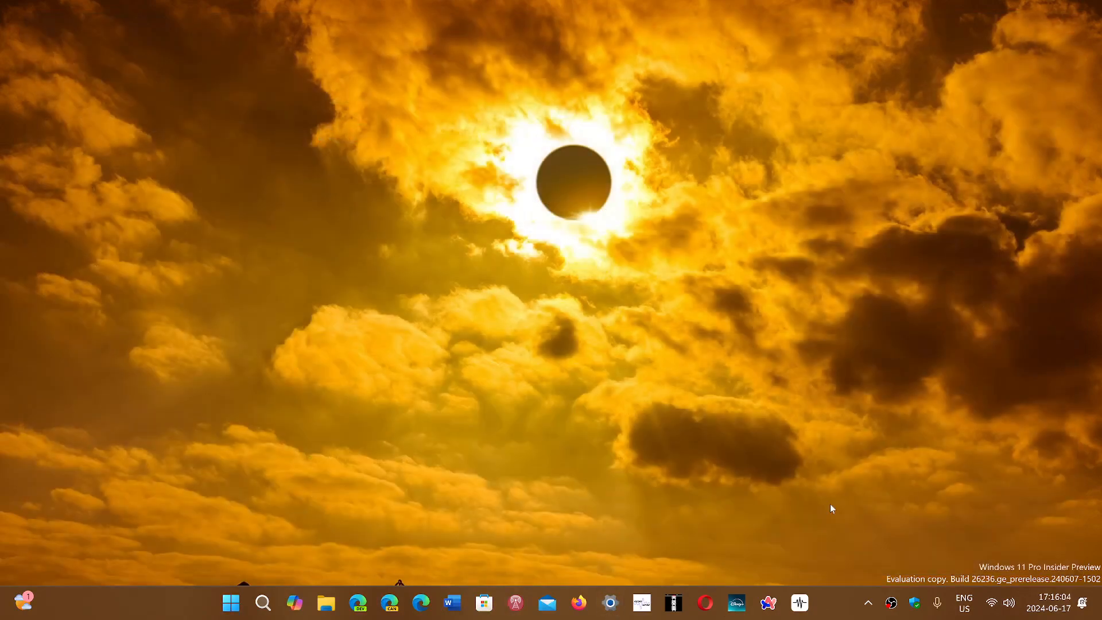
mouse_move(832, 610)
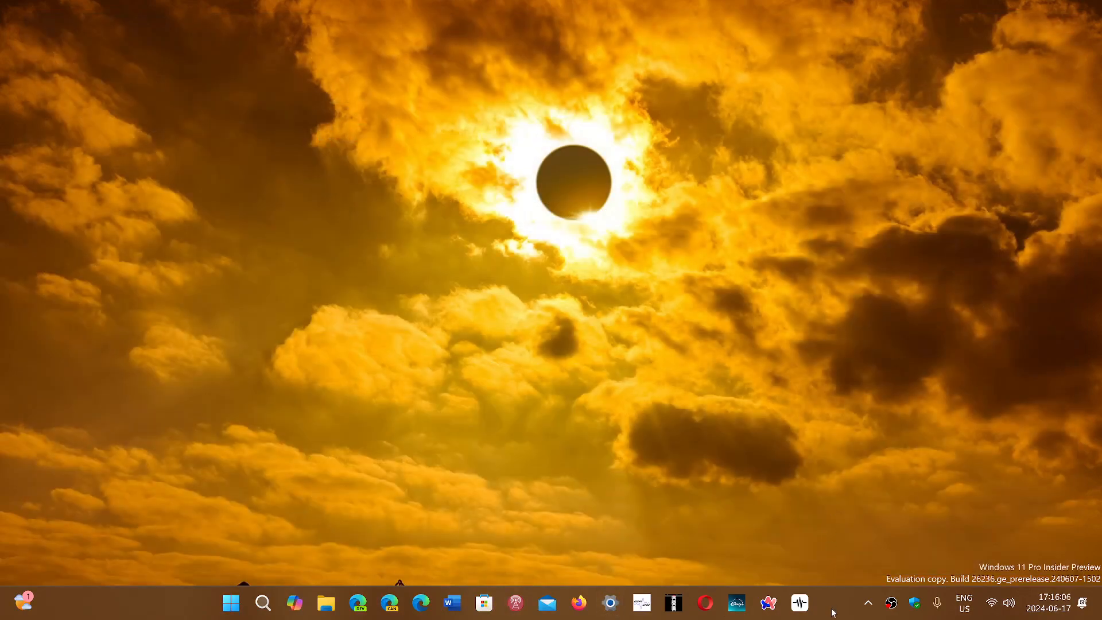